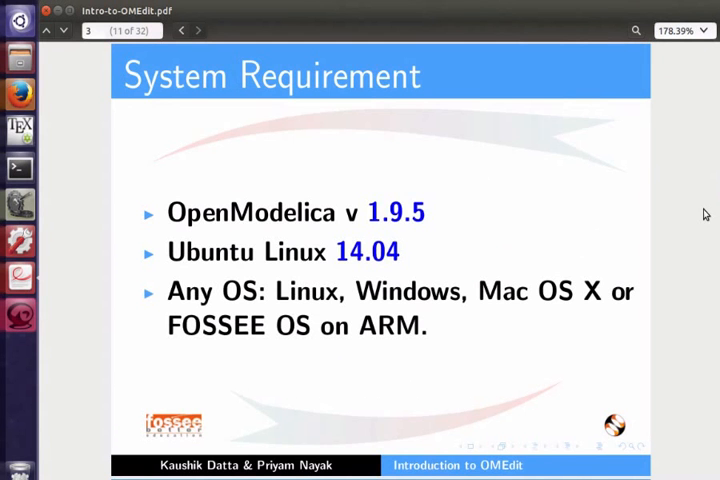
Step: Advance the slides past System Requirements to the 'What is OMEdit?' page
click(198, 30)
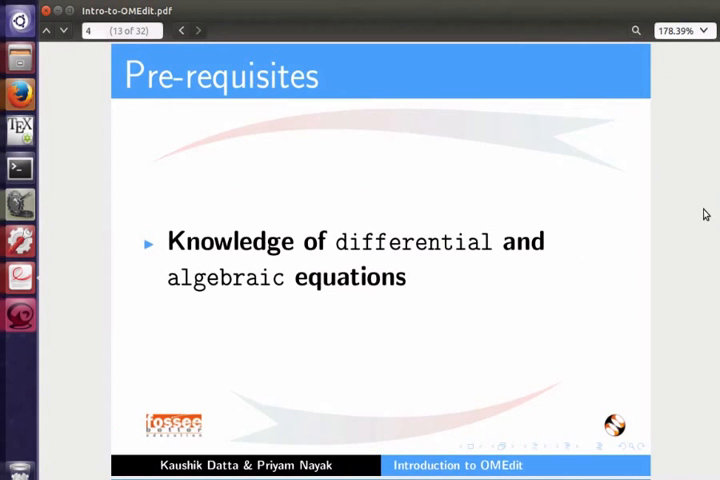
click(198, 30)
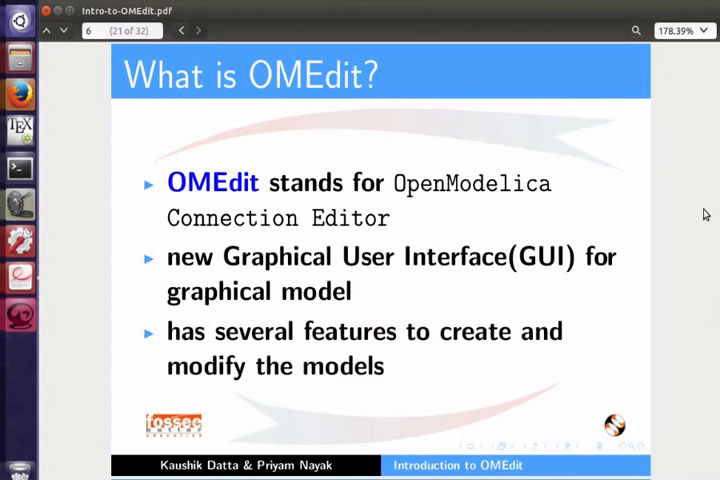
mouse_move(56, 68)
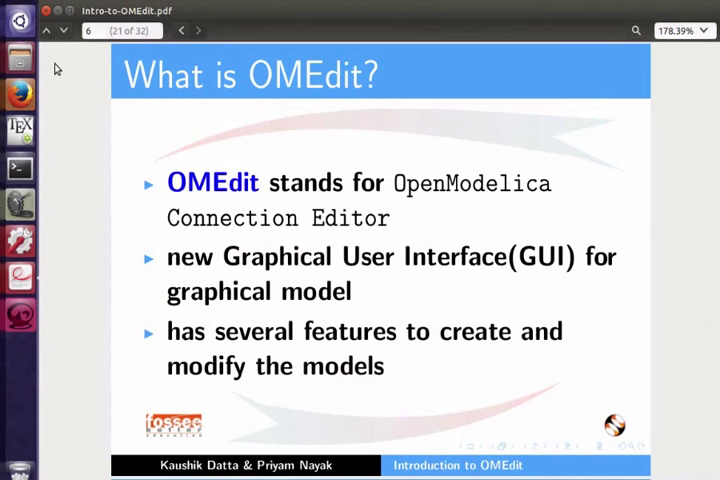
mouse_move(20, 20)
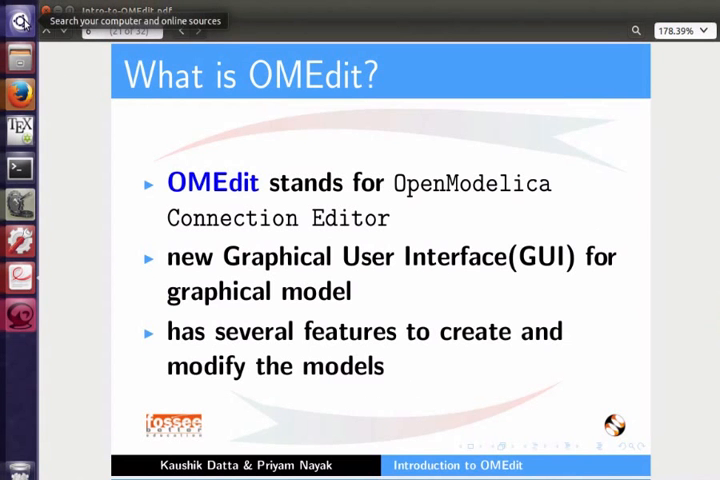
Step: Search the Dash for 'OMEdit' and launch the OpenModelica Connection Editor
click(20, 20)
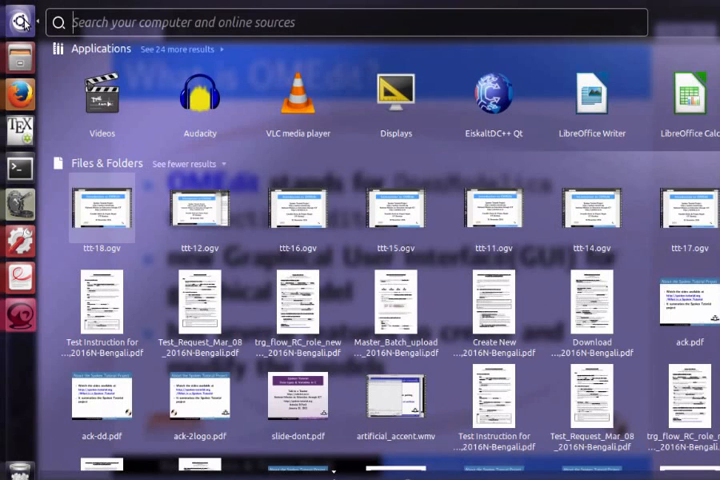
text(OMEdit)
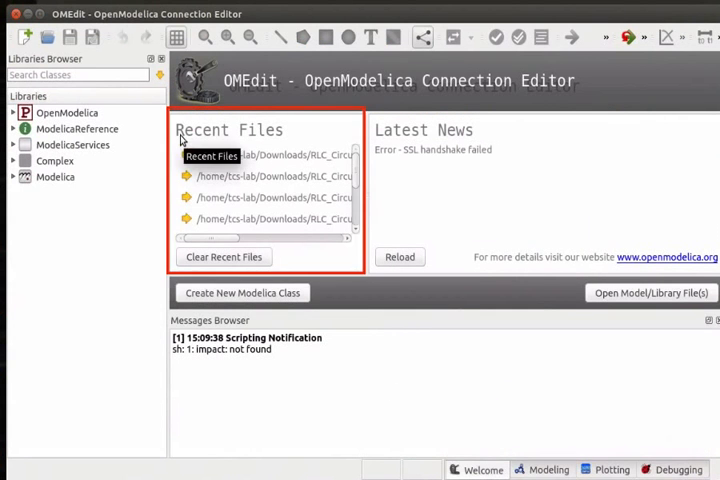
mouse_move(396, 144)
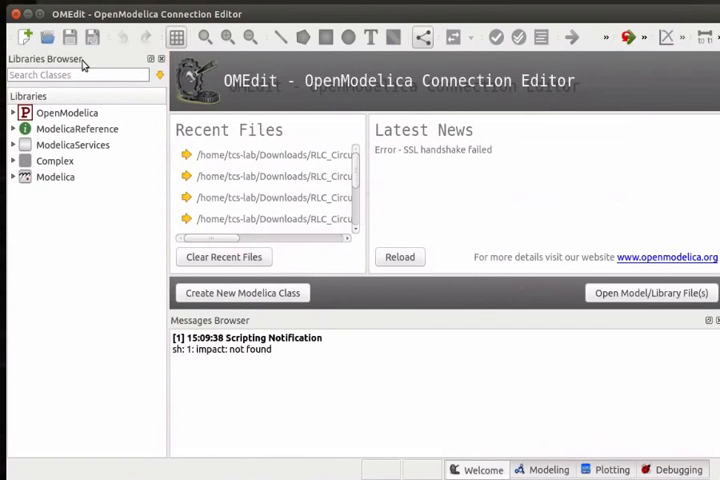
mouse_move(78, 174)
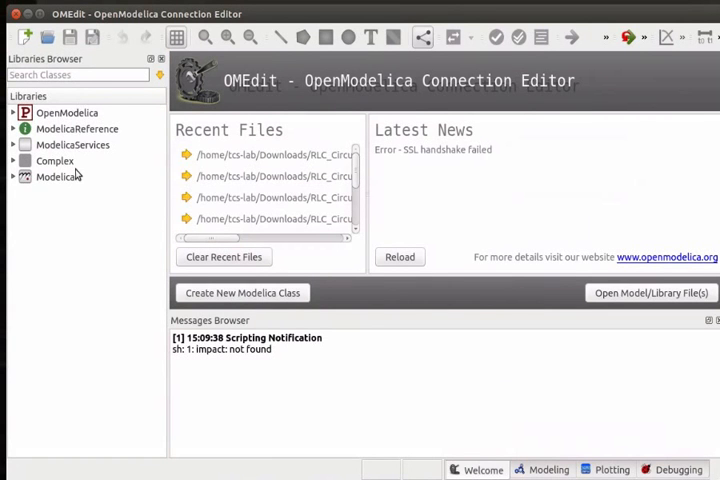
mouse_move(36, 200)
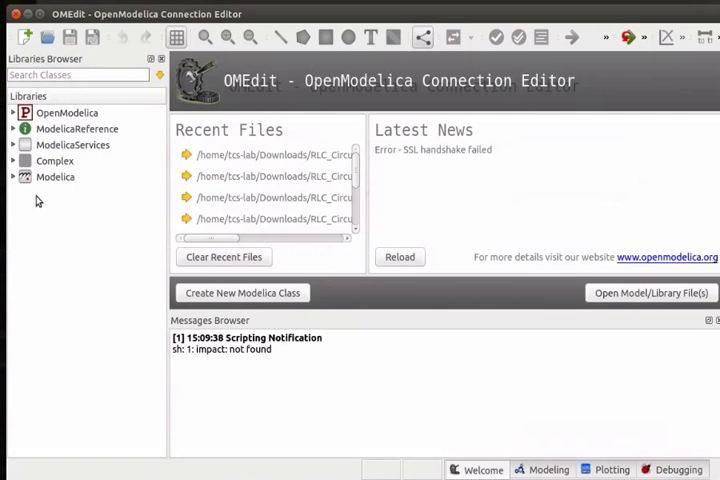
Step: Expand Modelica > Thermal > HeatTransfer in the Libraries Browser to list its sub-packages
click(56, 176)
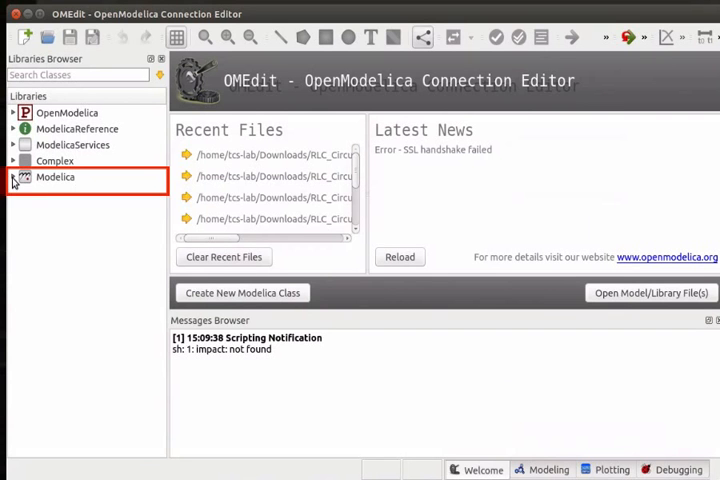
mouse_move(56, 176)
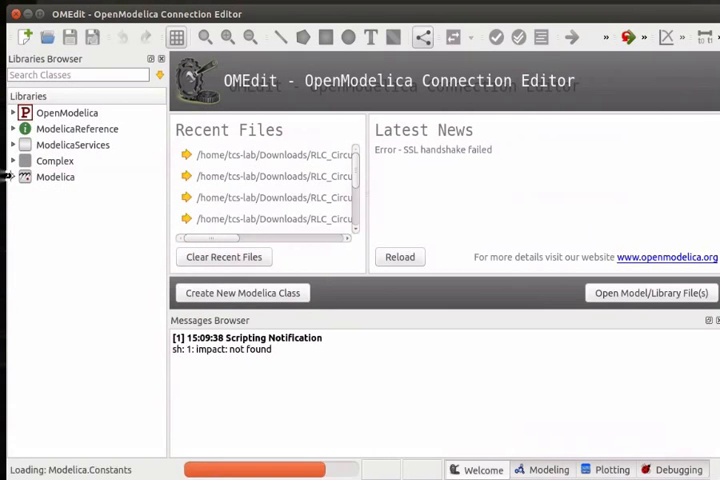
click(12, 176)
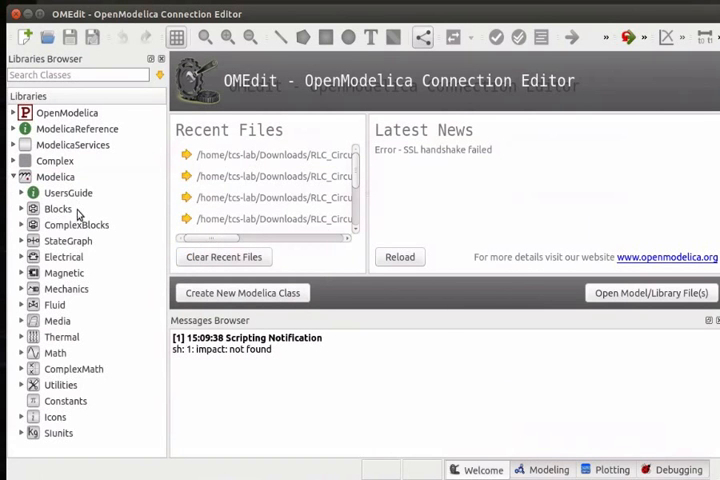
mouse_move(82, 338)
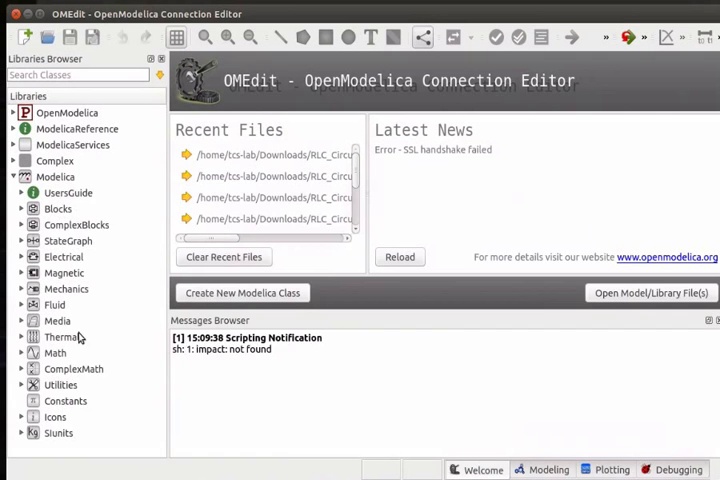
mouse_move(60, 336)
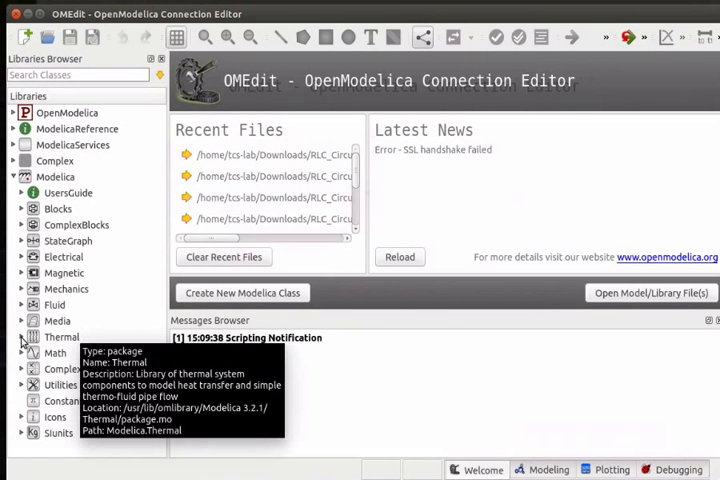
click(24, 336)
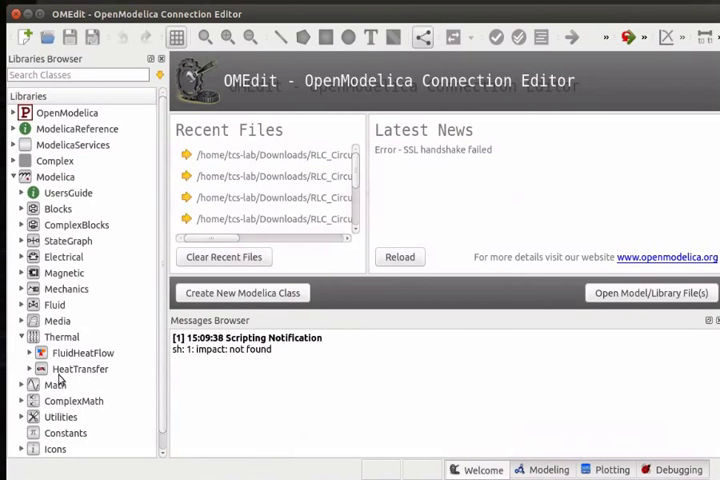
click(80, 368)
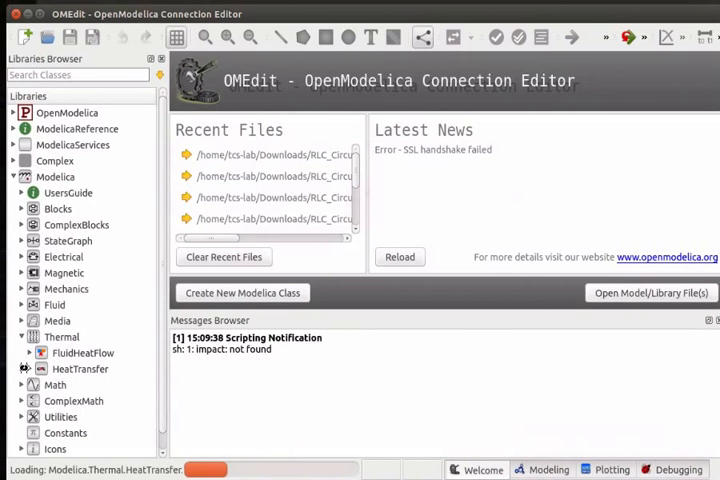
click(30, 368)
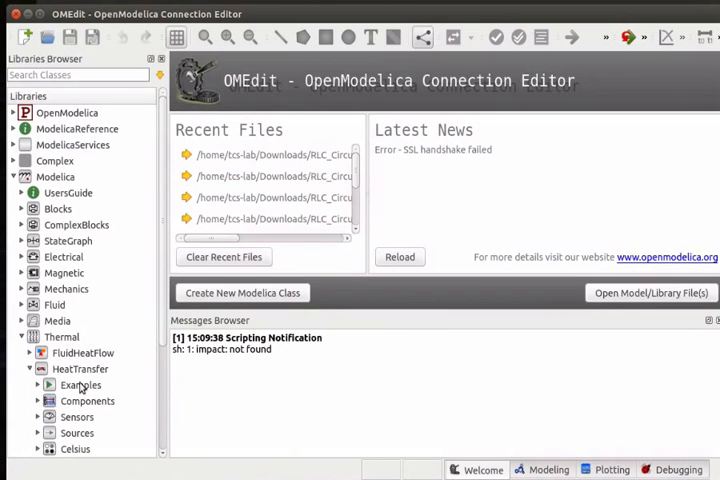
mouse_move(82, 448)
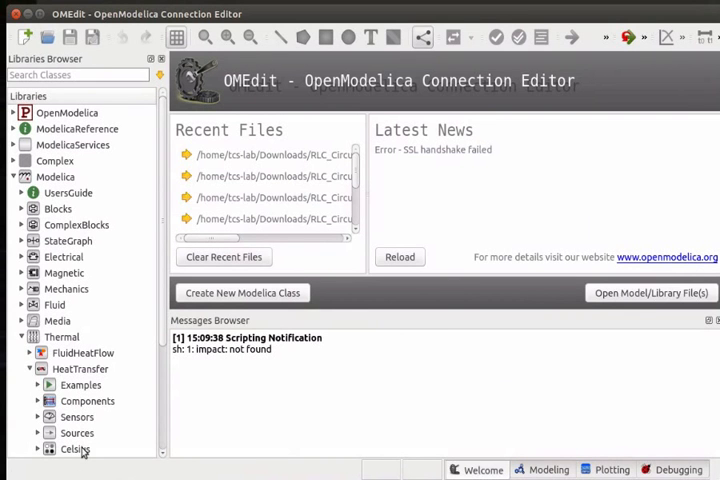
Step: Open the TwoMasses model from HeatTransfer > Examples in the diagram view
click(32, 384)
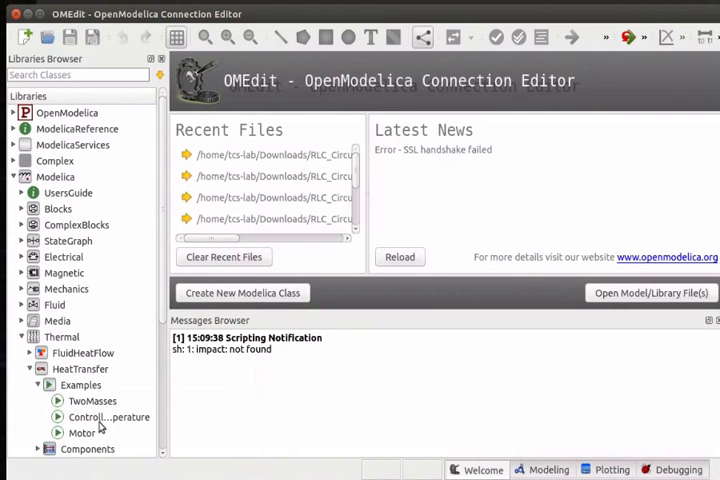
mouse_move(102, 444)
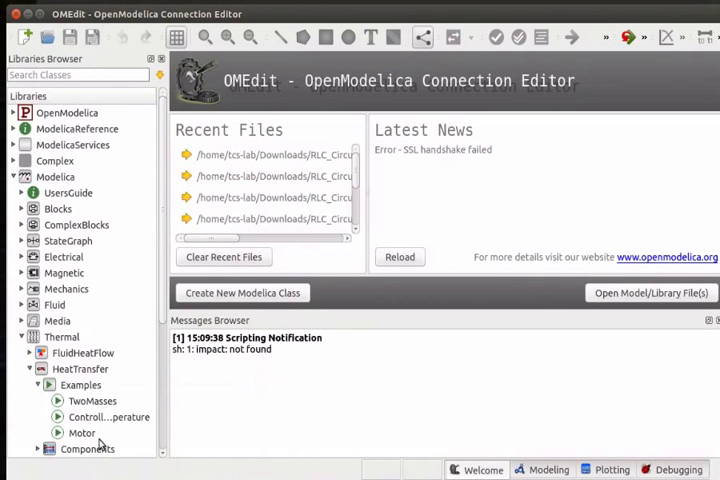
click(92, 400)
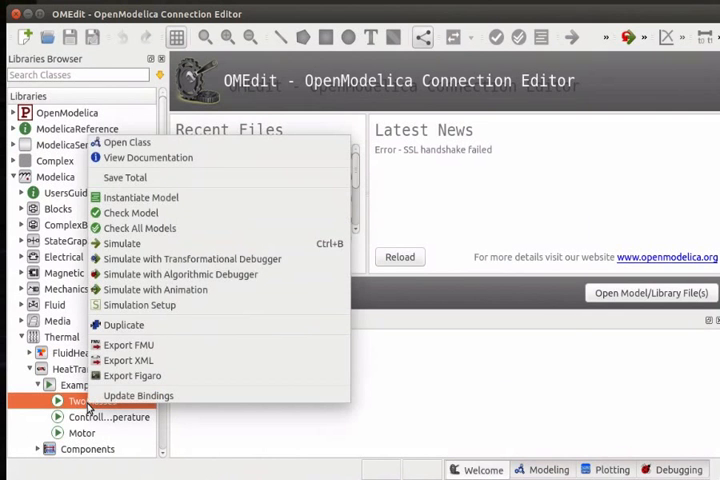
mouse_move(128, 142)
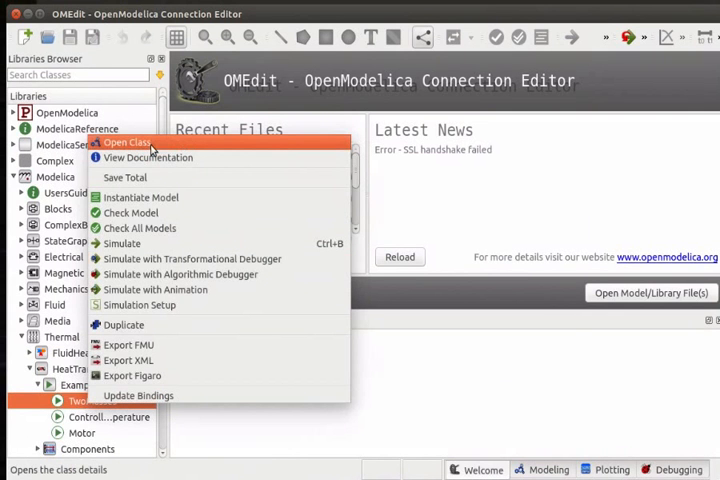
click(124, 144)
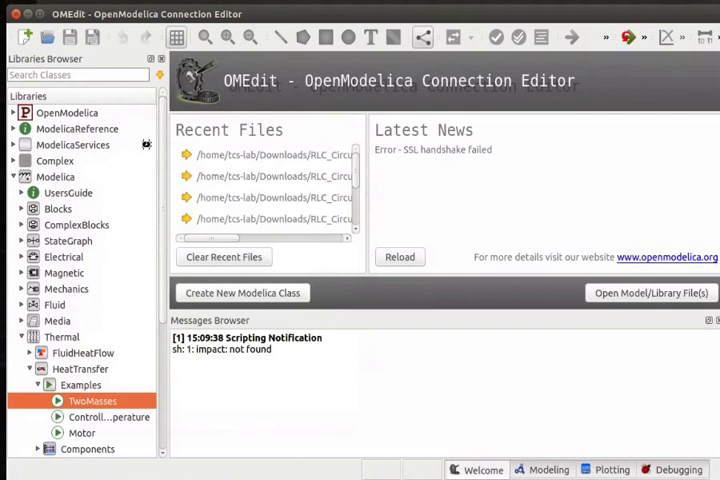
double_click(94, 400)
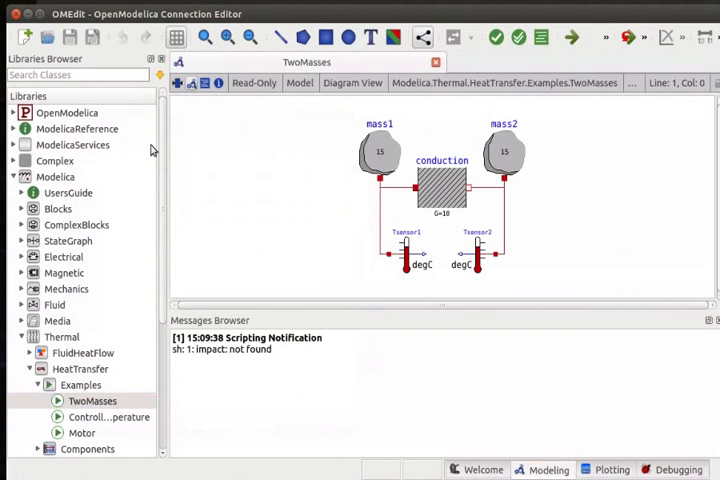
mouse_move(384, 226)
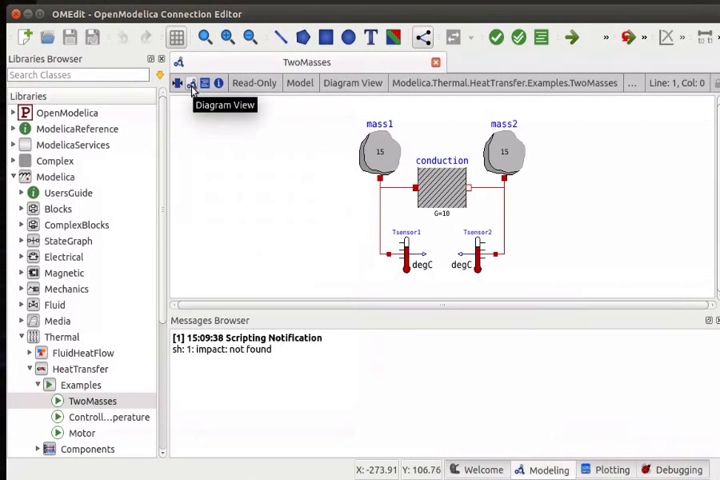
mouse_move(192, 88)
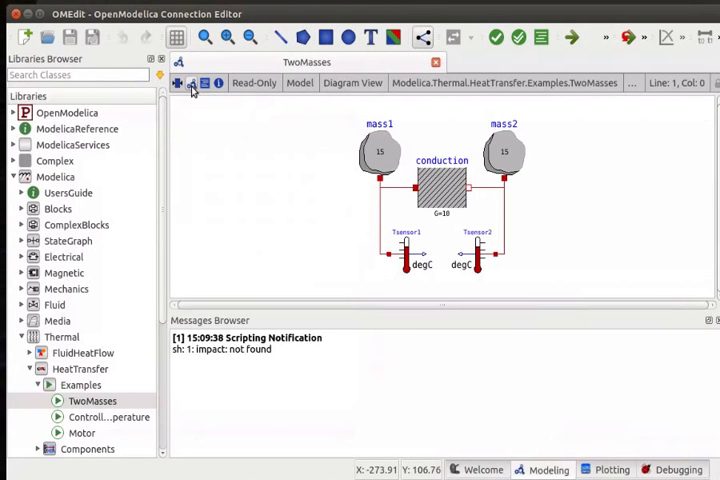
mouse_move(398, 252)
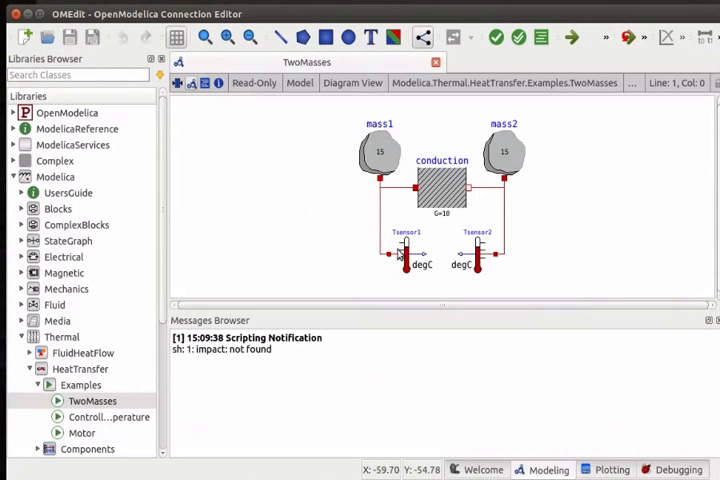
mouse_move(324, 256)
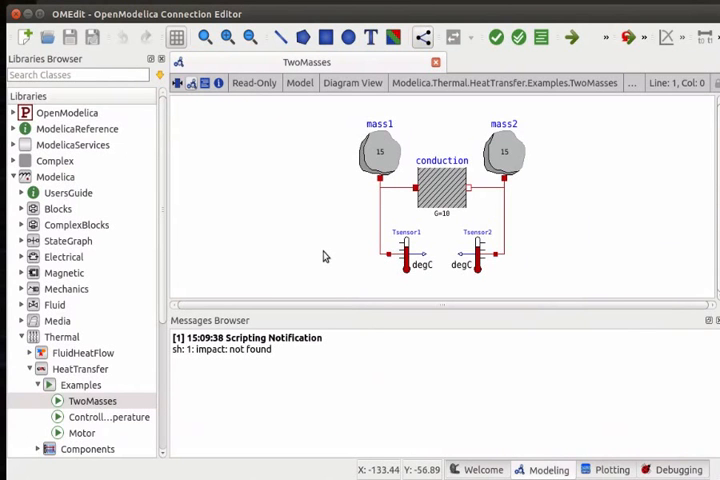
mouse_move(204, 118)
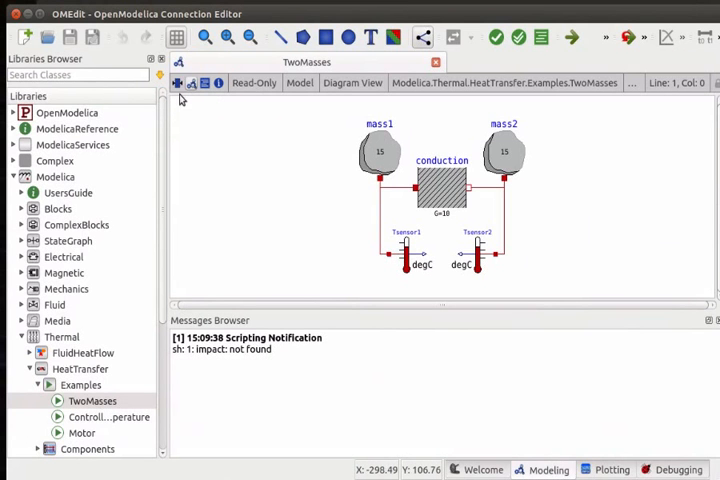
mouse_move(190, 84)
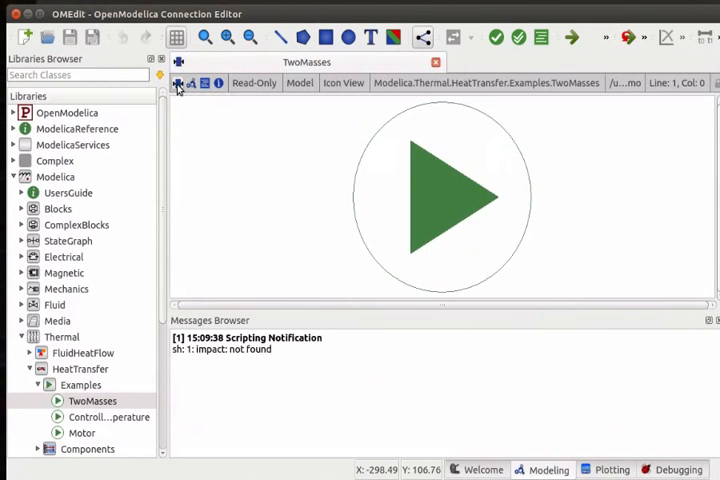
mouse_move(322, 192)
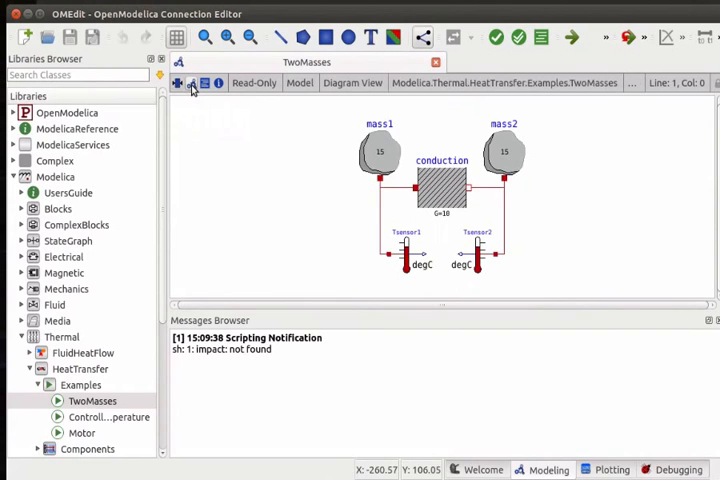
mouse_move(360, 230)
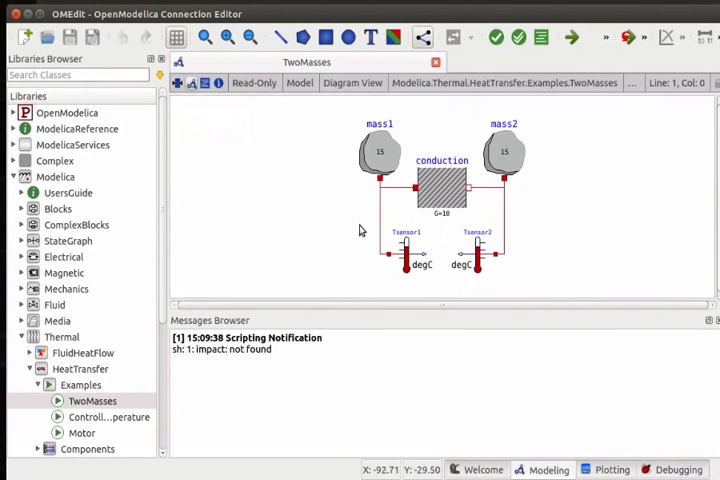
mouse_move(348, 224)
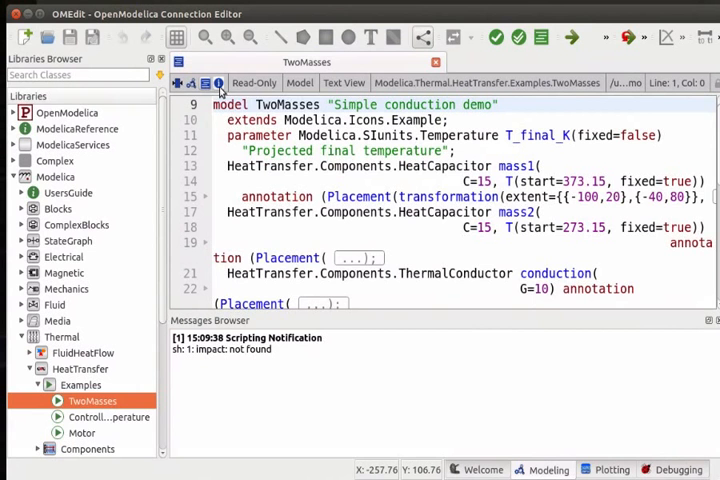
mouse_move(218, 84)
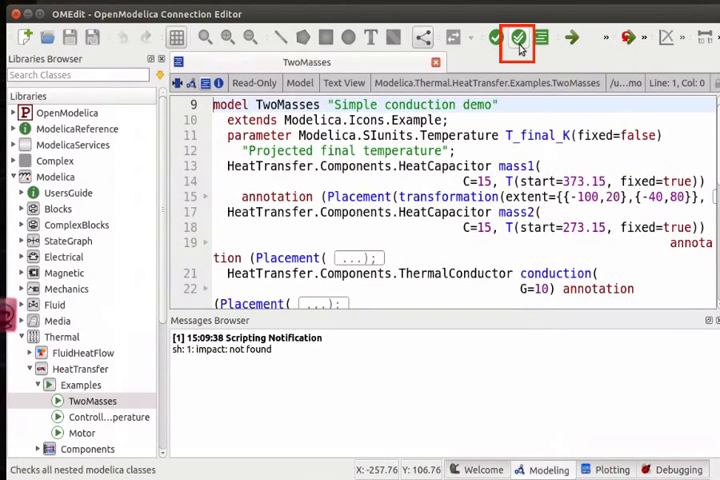
mouse_move(518, 38)
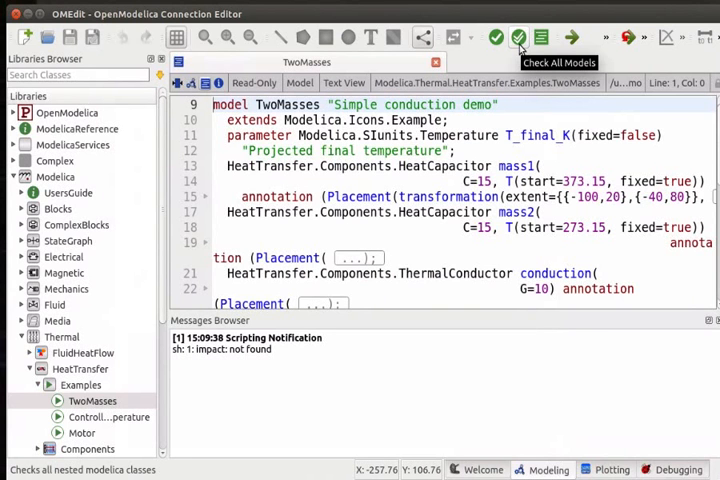
Step: Run Check Model on TwoMasses and read the 20 equations / 20 variables result
click(520, 36)
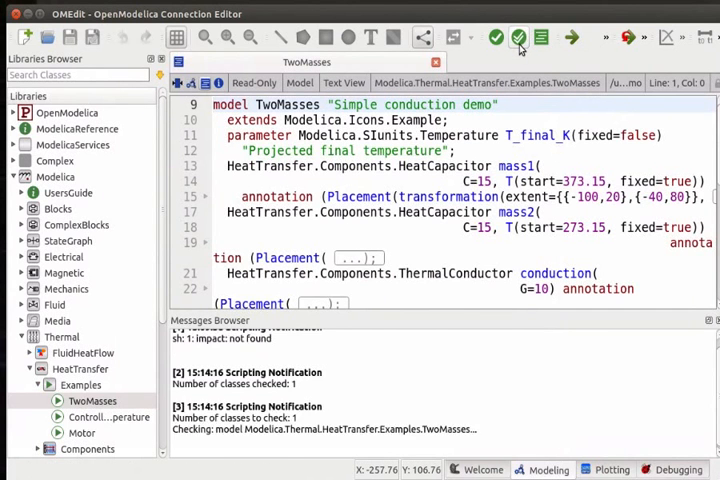
click(518, 38)
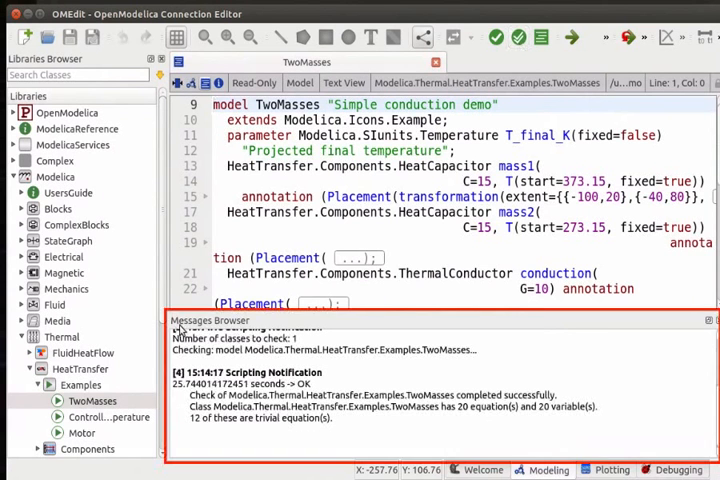
mouse_move(244, 330)
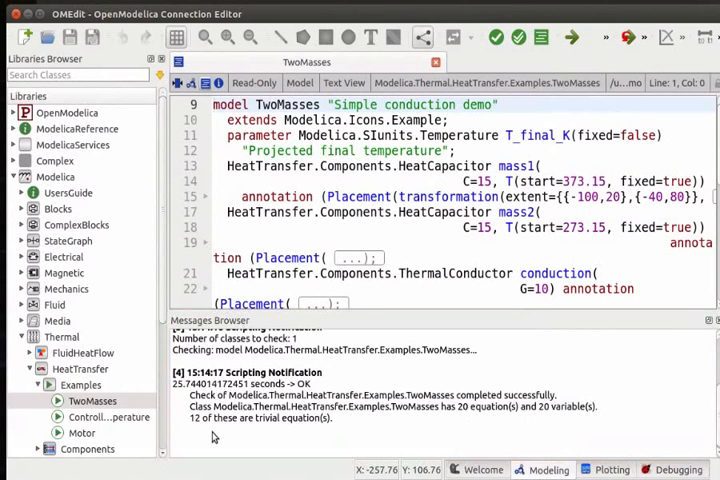
mouse_move(326, 428)
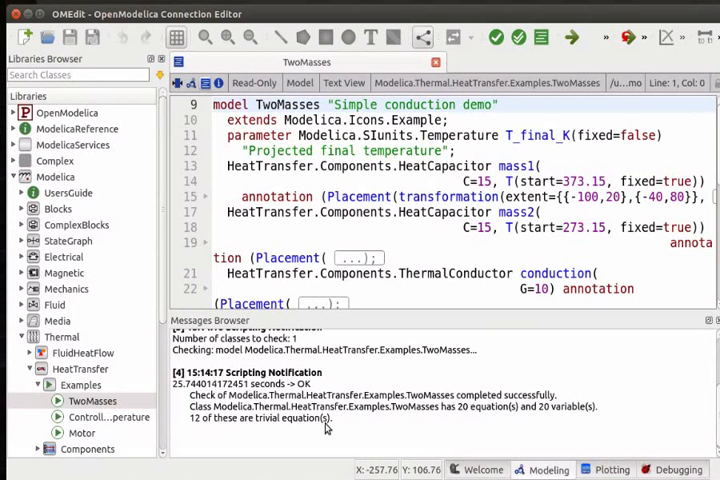
mouse_move(572, 36)
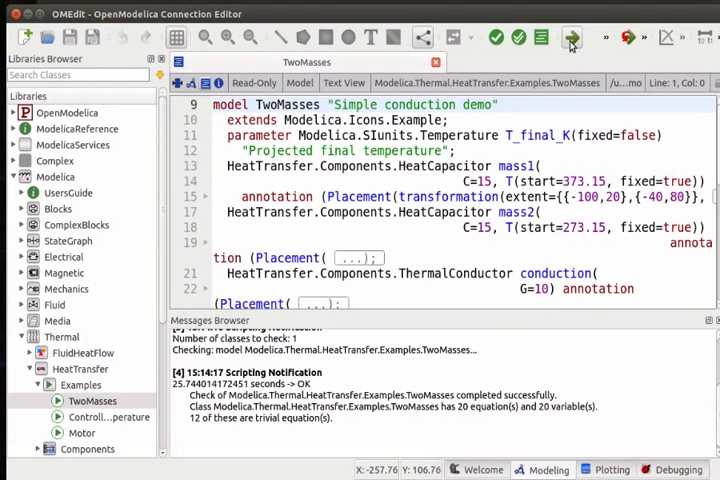
Step: Simulate TwoMasses, confirm it finished successfully, and dismiss the Simulation Output window
click(572, 36)
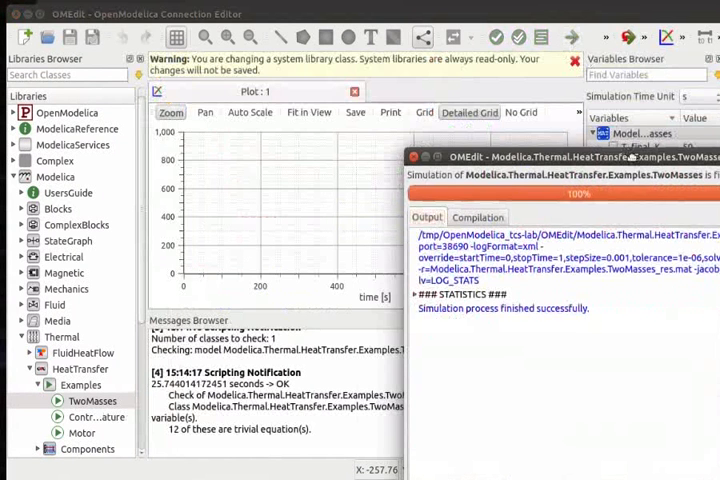
drag(564, 156, 430, 96)
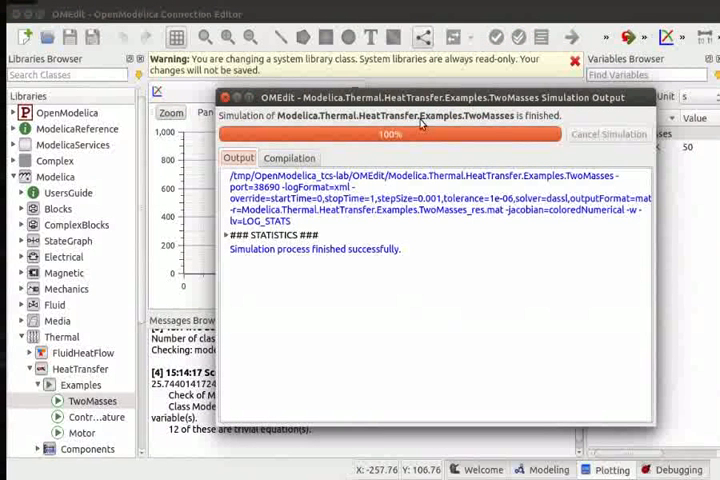
mouse_move(244, 262)
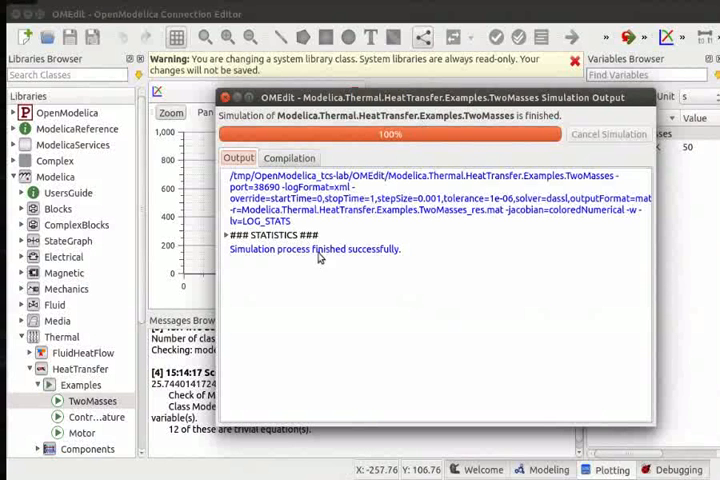
mouse_move(400, 256)
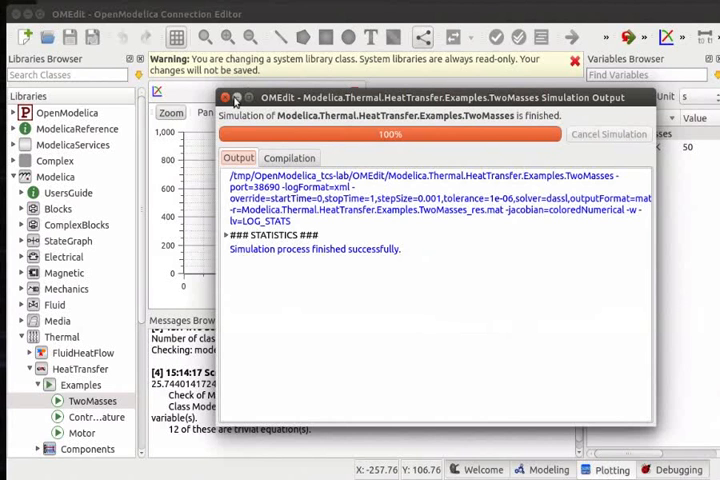
click(238, 96)
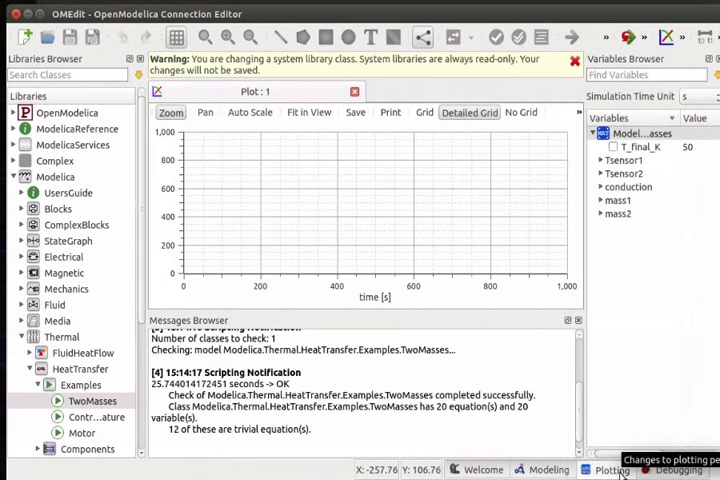
key(Ctrl+F3)
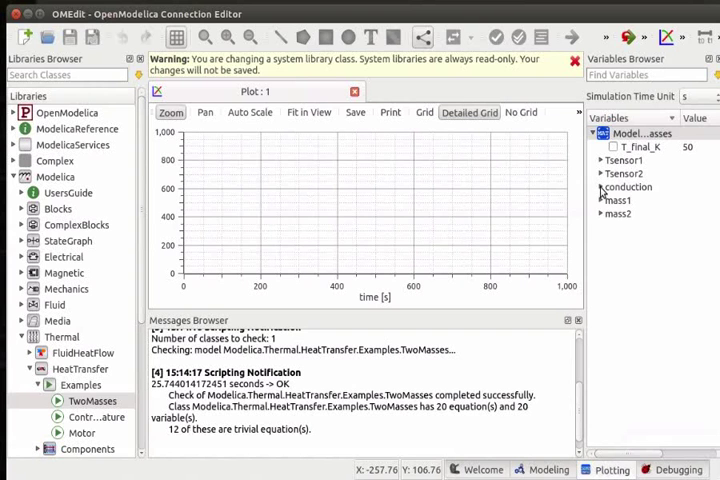
Step: Expand the conduction group in the Variables Browser to show G, Q_flow and dT
click(602, 188)
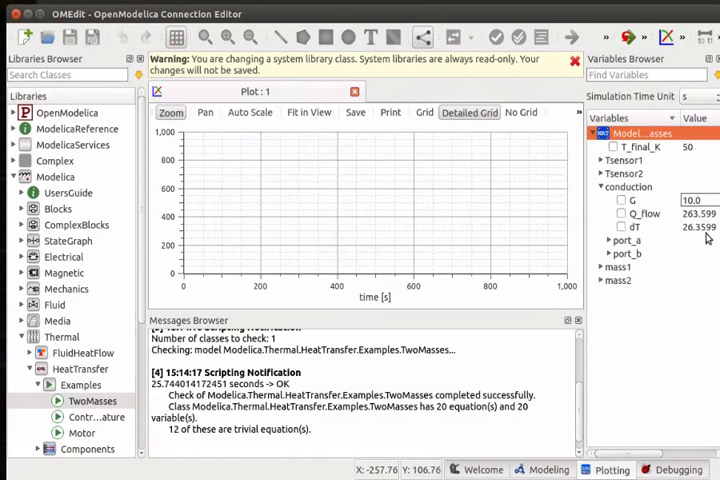
mouse_move(696, 272)
text(15)
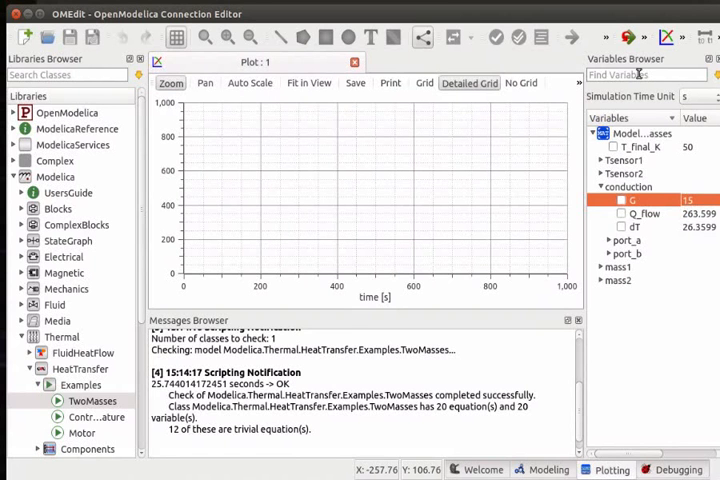
mouse_move(628, 36)
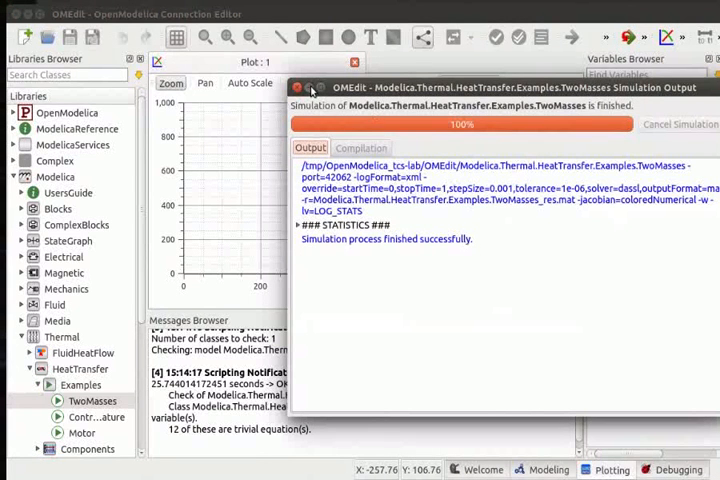
Step: Dismiss the re-simulation output and expand conduction to see G = 15 and dT ≈ 13.5
click(296, 88)
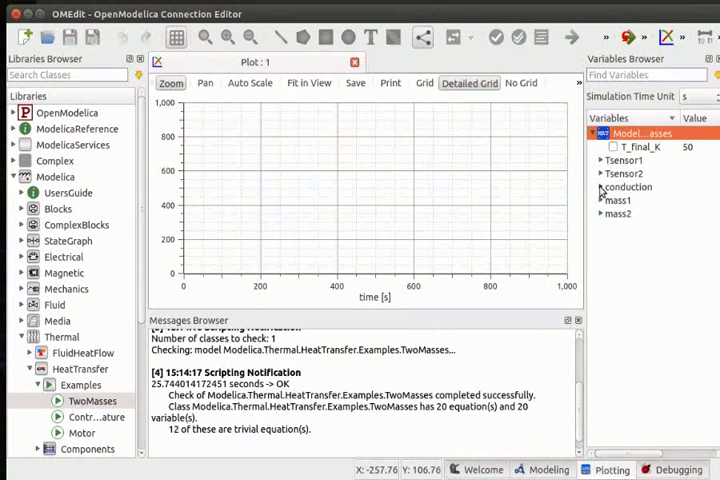
click(600, 188)
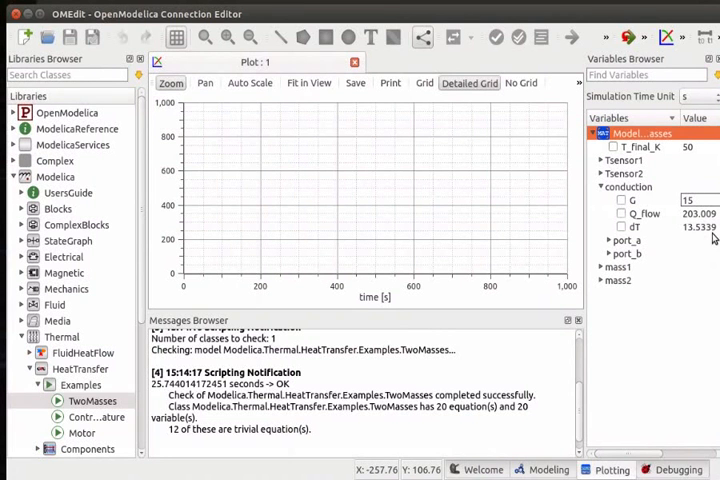
mouse_move(700, 280)
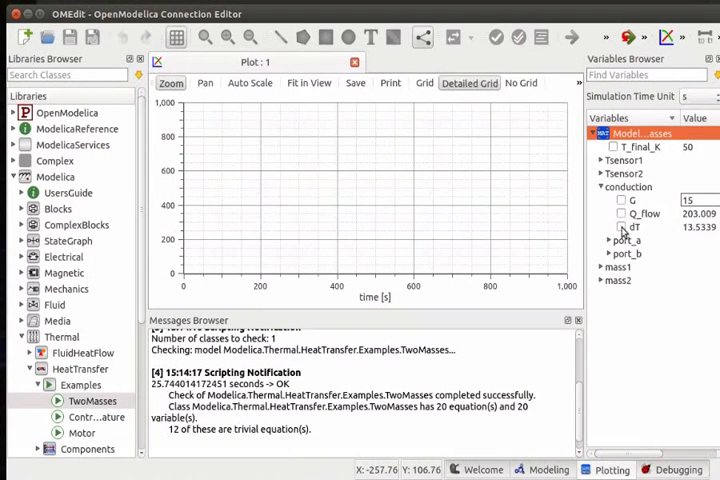
Step: Plot conduction.dT against time, showing its decay from about 100 toward zero
click(620, 226)
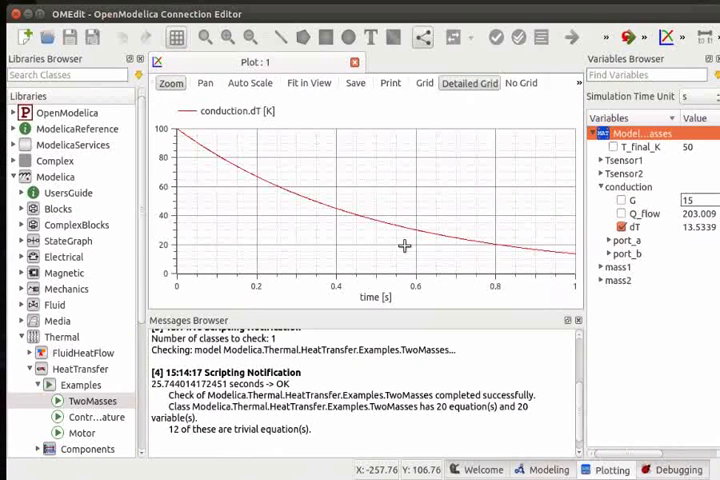
mouse_move(248, 378)
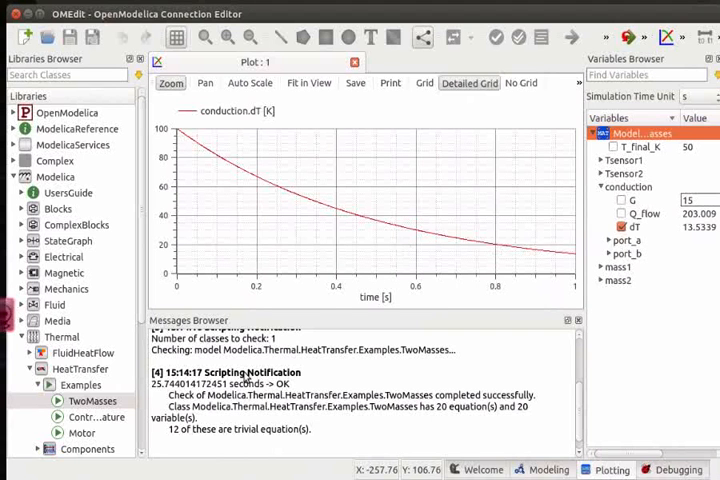
mouse_move(336, 300)
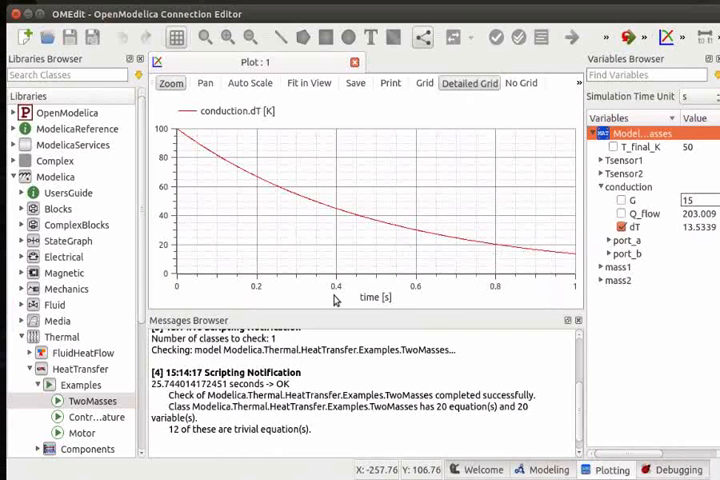
mouse_move(558, 296)
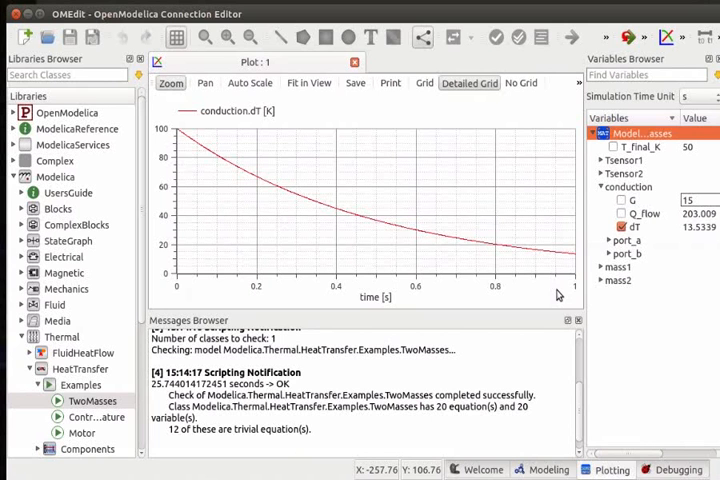
mouse_move(486, 280)
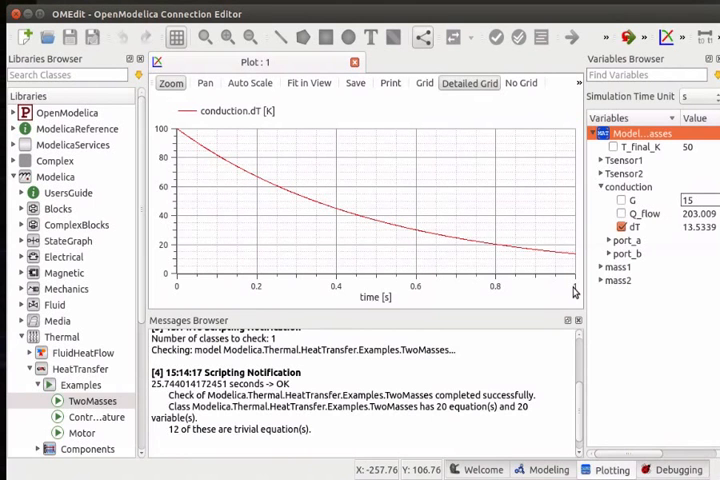
Step: Switch back to the Modeling perspective showing the TwoMasses source text
click(544, 468)
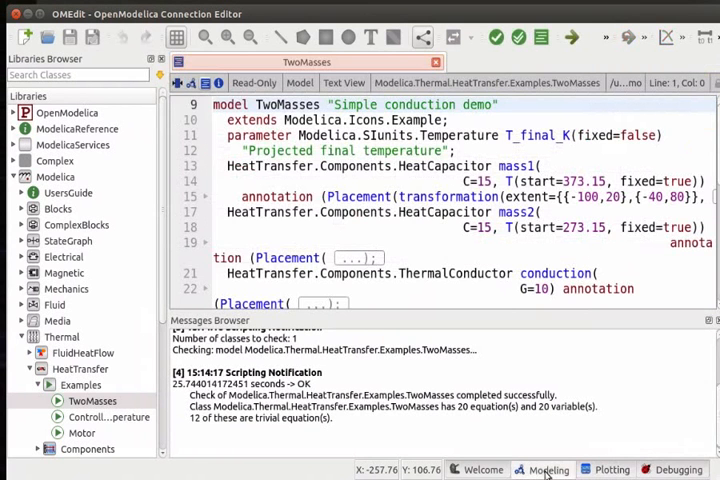
key(ctrl+F2)
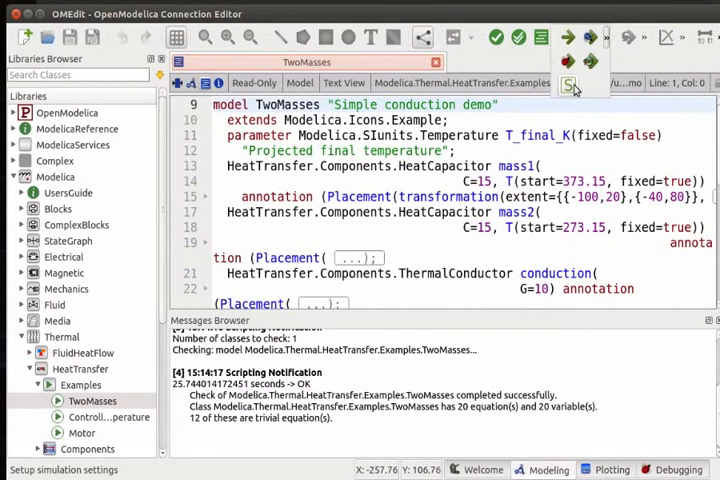
Step: Set the simulation stop time to 5 s in Simulation Setup and run it
click(568, 84)
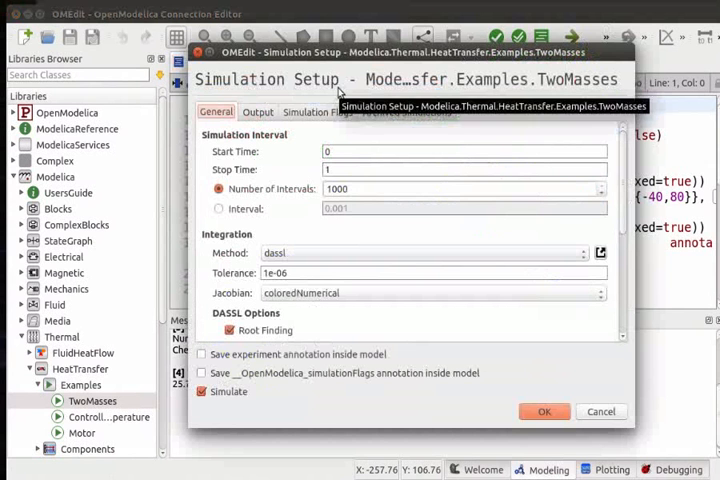
click(464, 168)
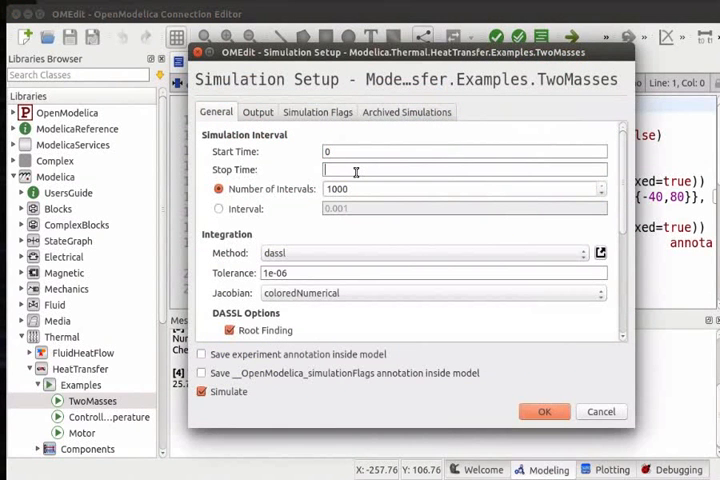
text(5)
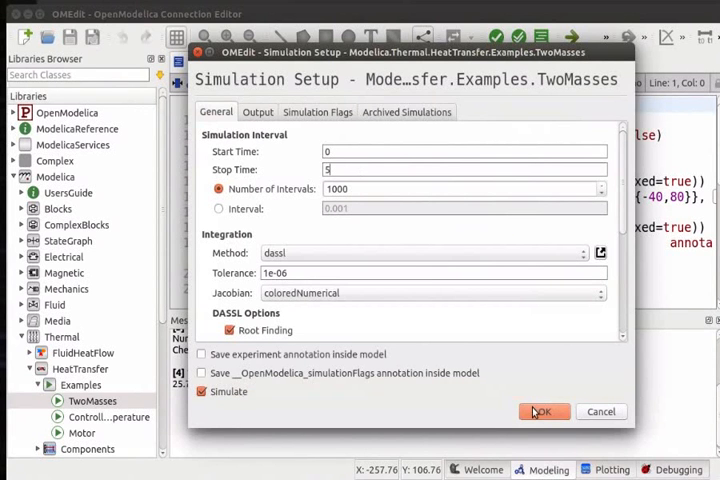
click(544, 412)
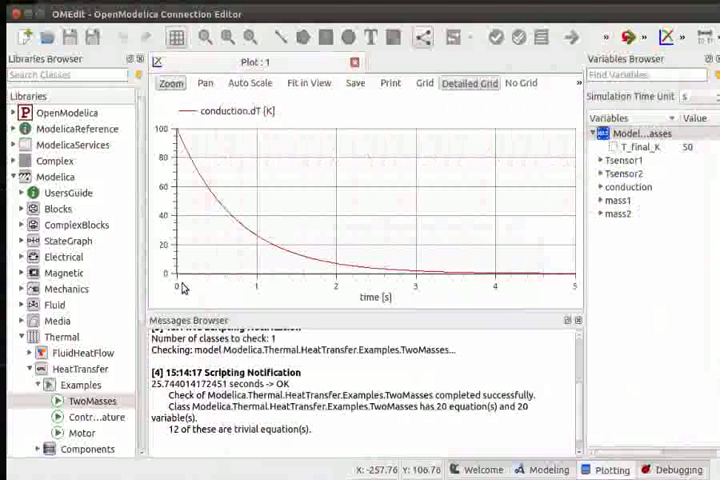
mouse_move(570, 292)
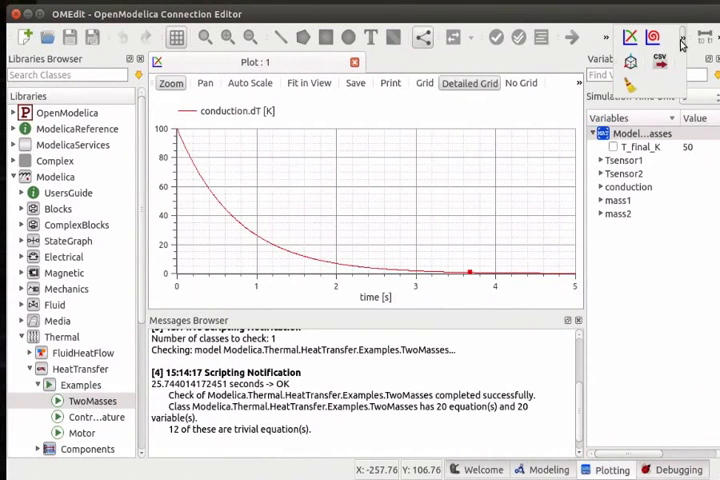
Step: Uncheck conduction.dT so Plot 1 is left empty
click(656, 36)
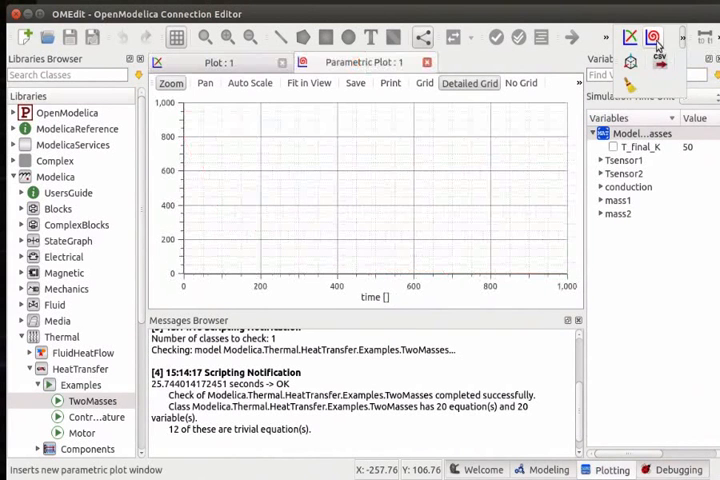
Step: Plot conduction.dT against conduction.Q_flow in a new parametric plot window
click(604, 188)
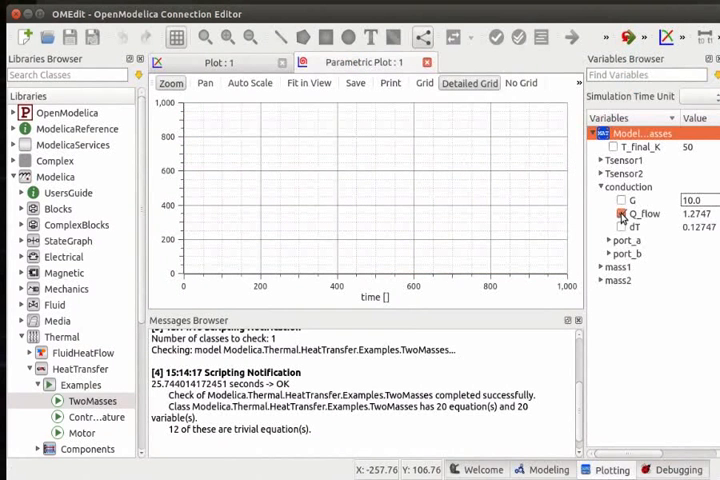
click(620, 214)
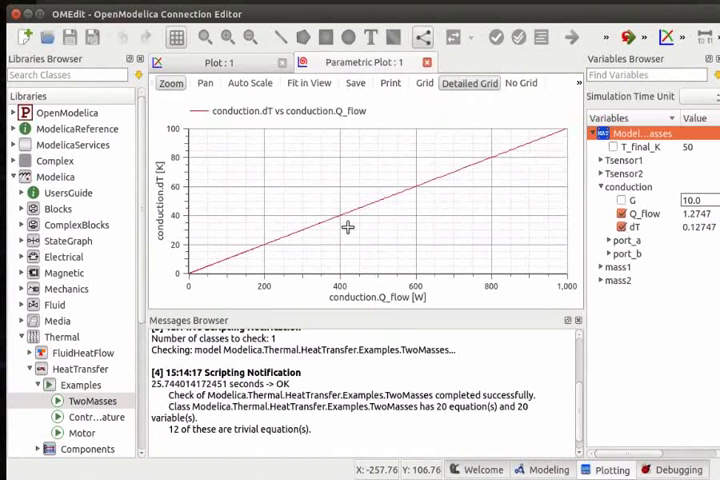
mouse_move(268, 258)
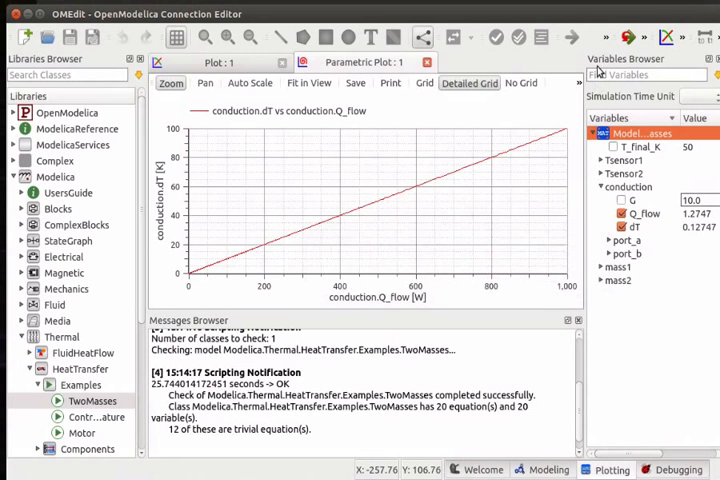
mouse_move(630, 132)
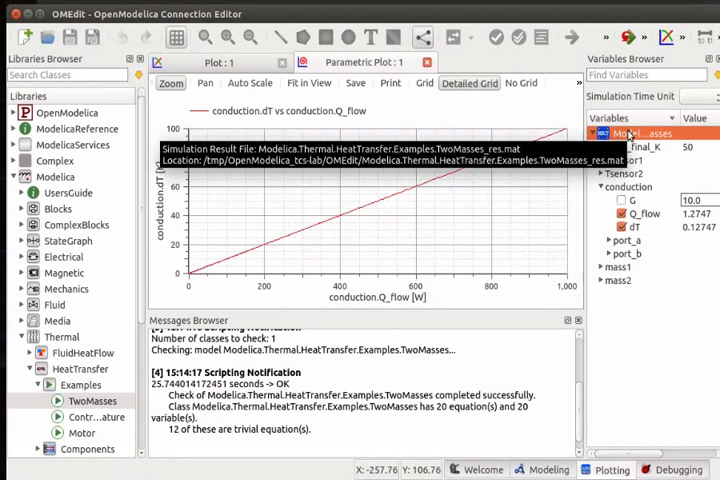
Step: Delete the TwoMasses result via the Variables Browser's Delete Result option
right_click(640, 132)
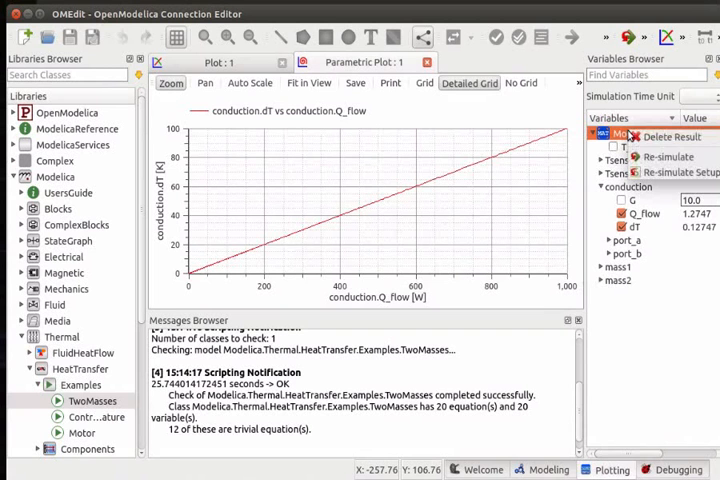
click(672, 136)
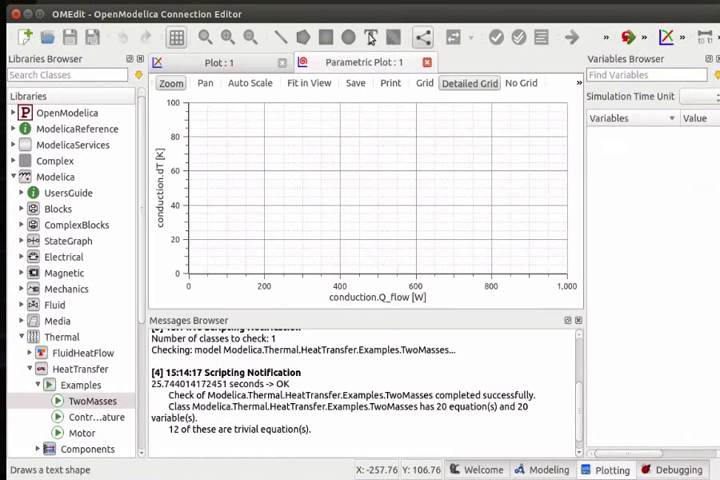
mouse_move(304, 14)
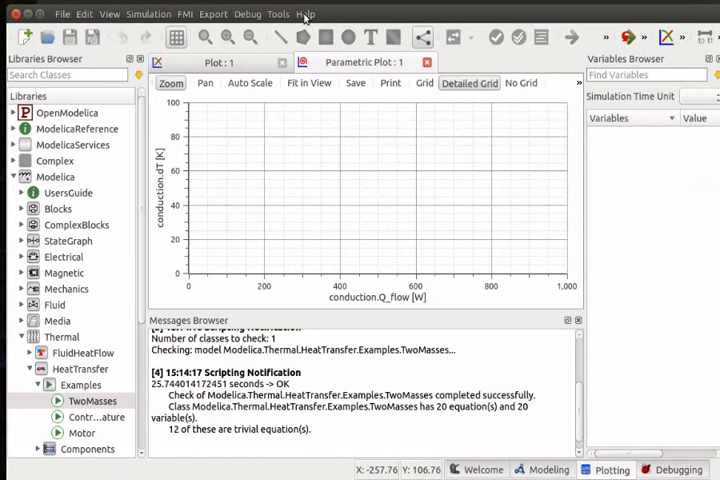
Step: Look over the Help menu's documentation entries, then return to the Assignment slide
click(306, 14)
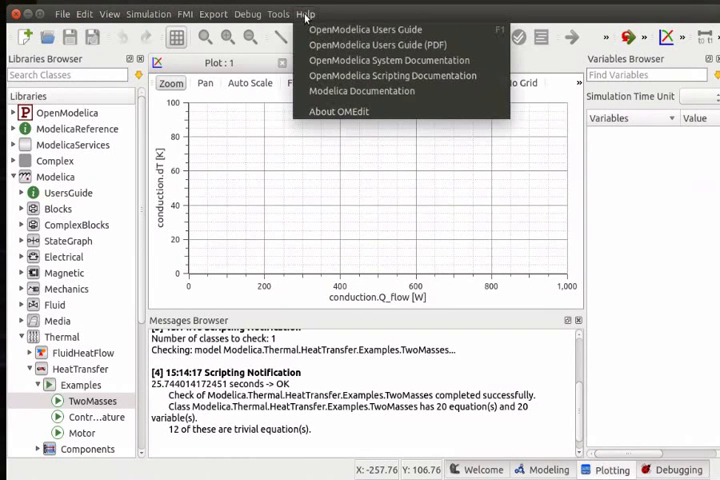
mouse_move(364, 28)
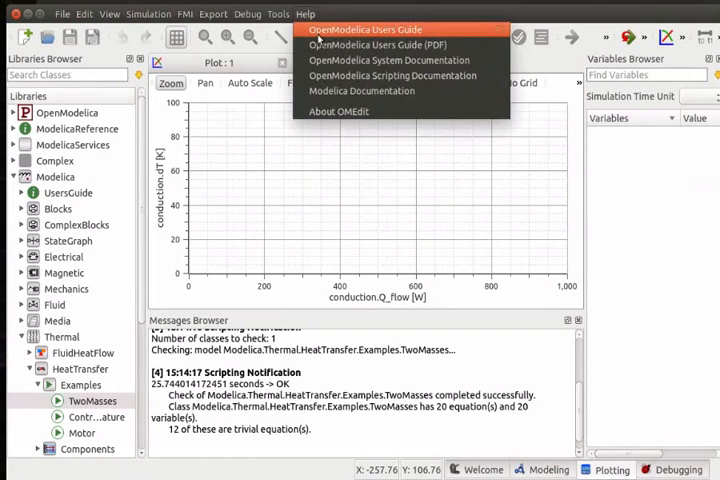
mouse_move(388, 60)
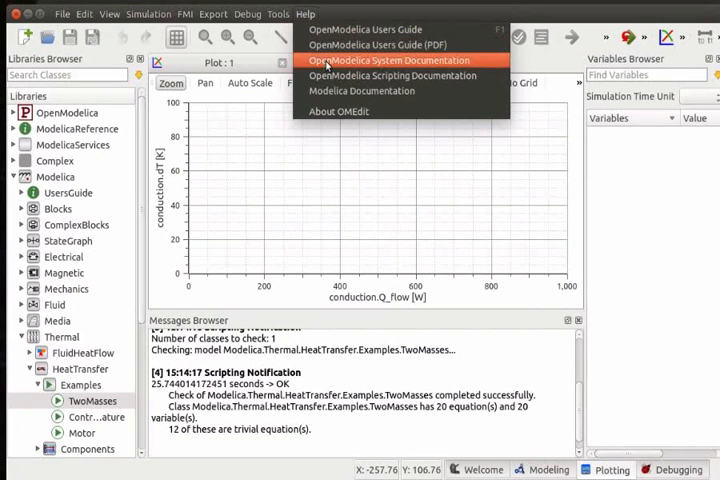
mouse_move(360, 90)
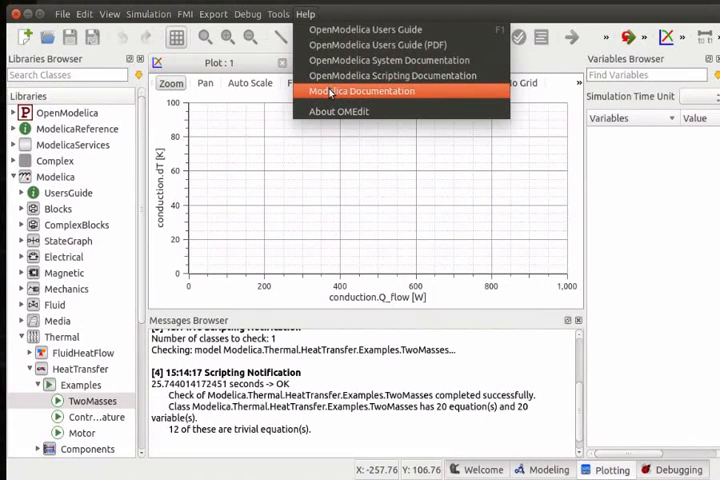
click(360, 92)
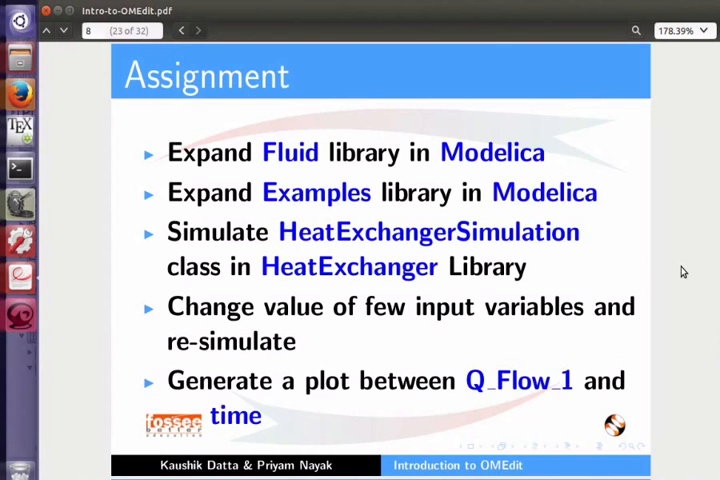
Step: Advance the PDF to the Spoken Tutorial Workshops page
click(198, 30)
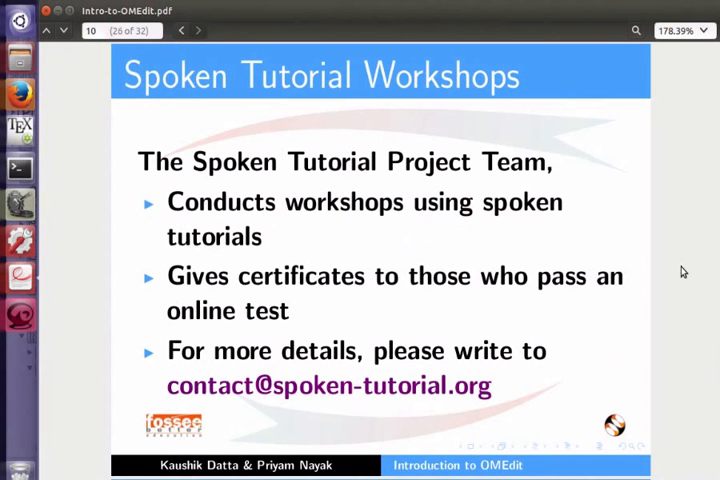
Step: Advance the PDF to the Forum for specific questions page
click(180, 28)
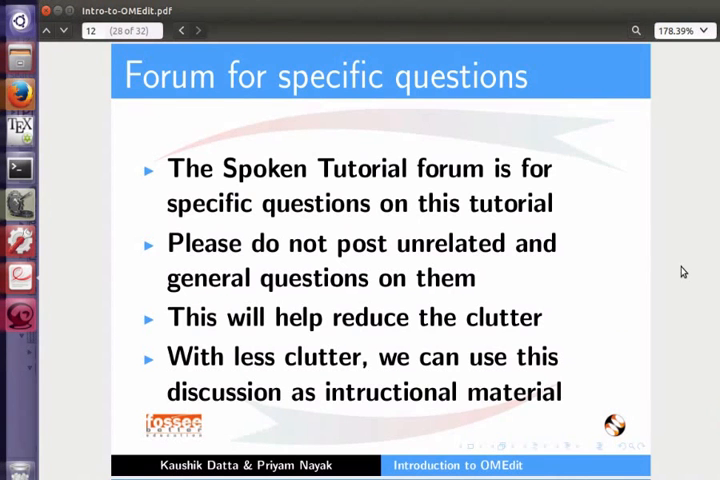
Step: Page through the Textbook Companion and Acknowledgements slides to the Thanks slide
click(196, 30)
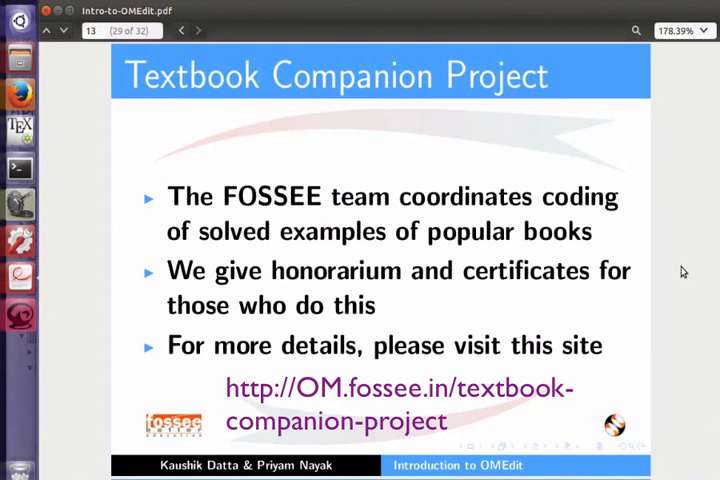
click(198, 28)
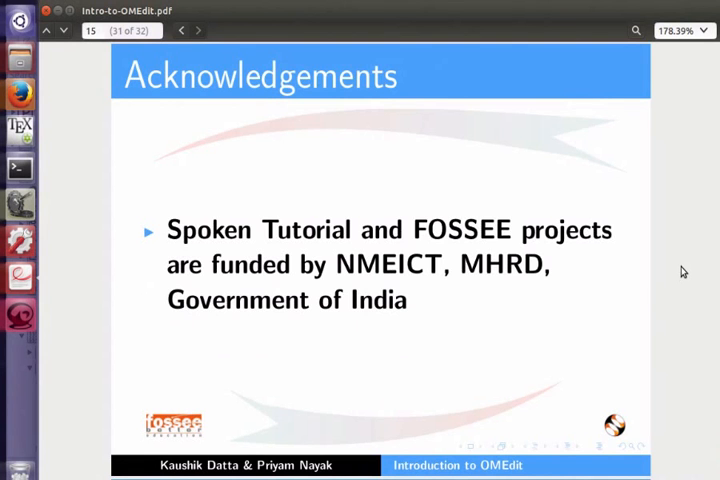
click(198, 30)
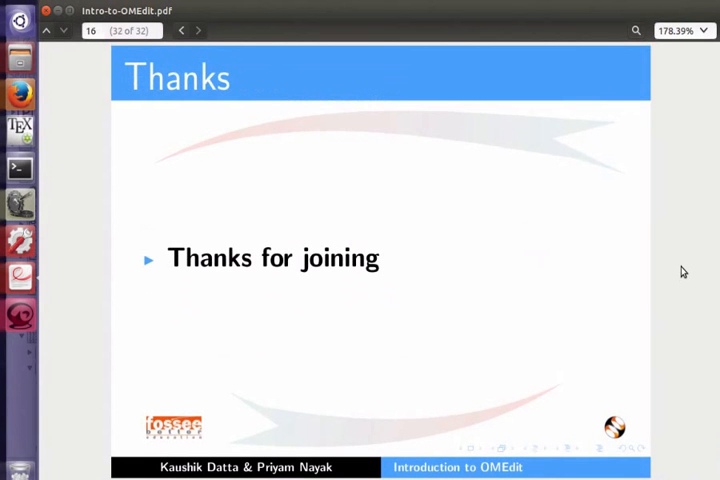